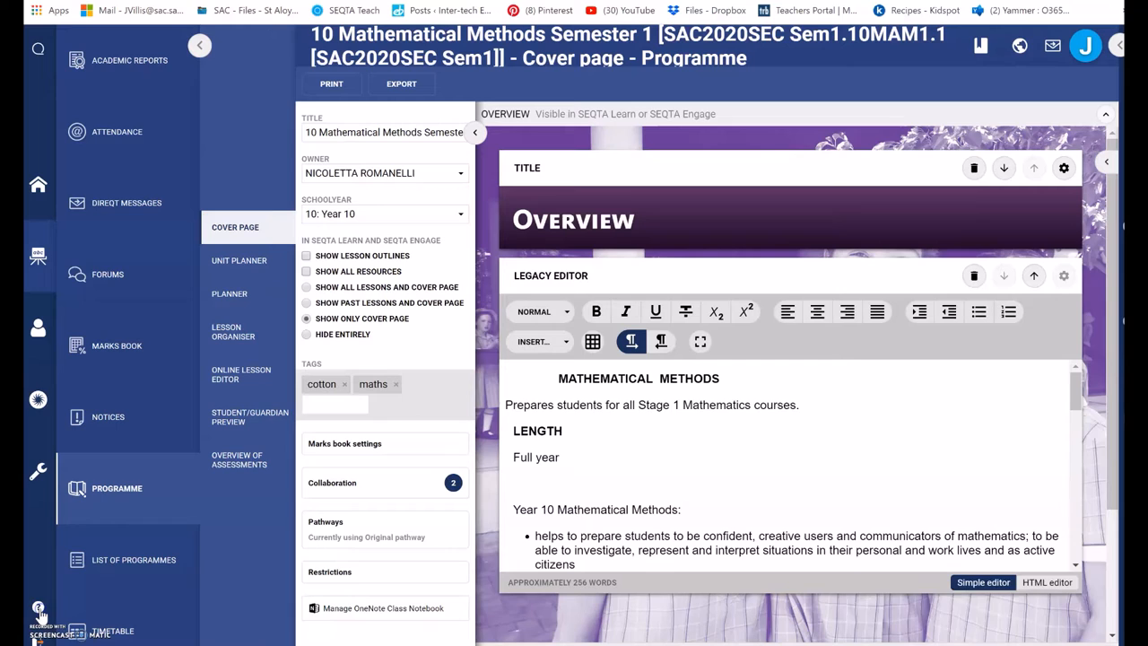
# Search the Help panel for 'pathways' to list pathway articles
pyautogui.click(38, 607)
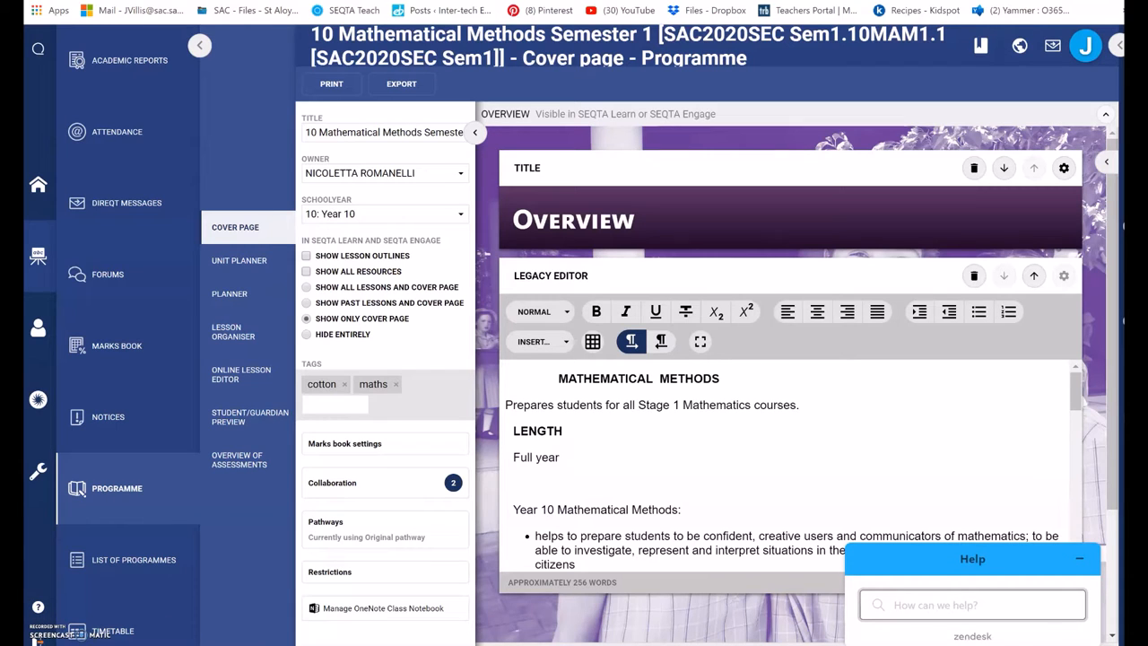
pyautogui.write('pathways')
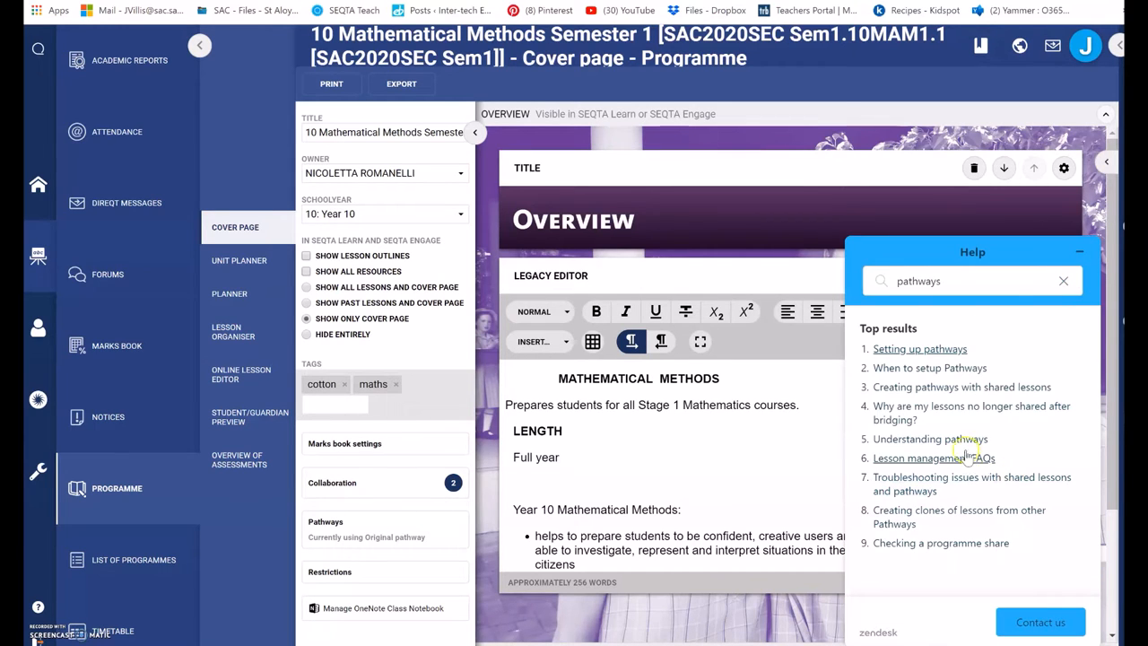
# Show the Understanding Pathways article's copy options: use existing, copy all, or create new lessons
pyautogui.click(918, 348)
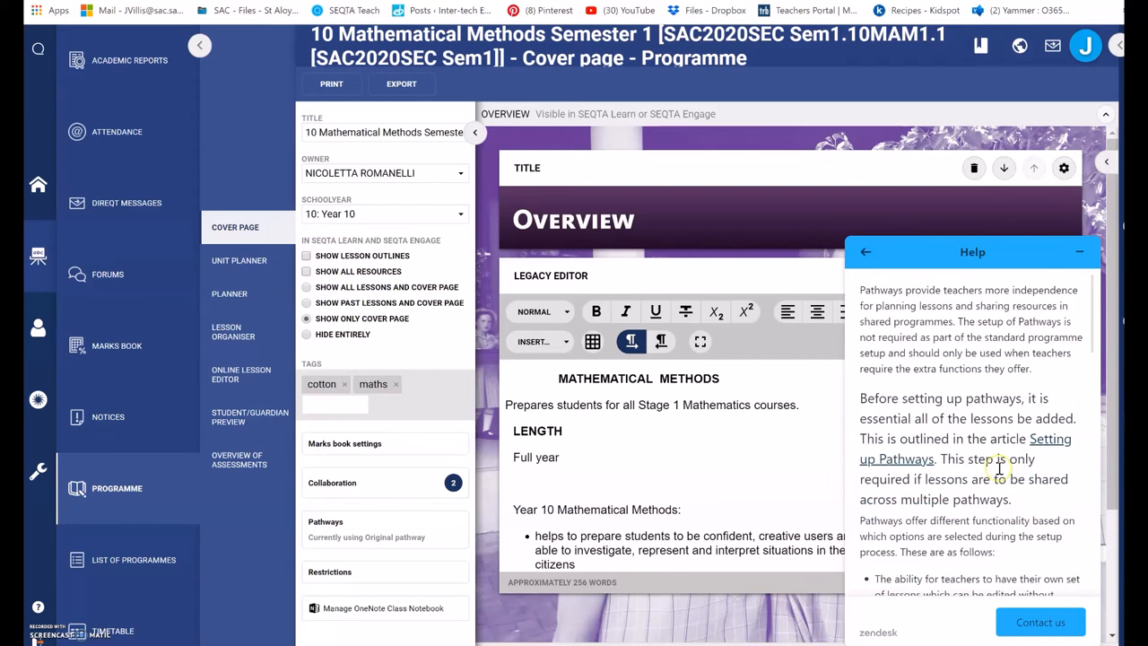
pyautogui.scroll(-3)
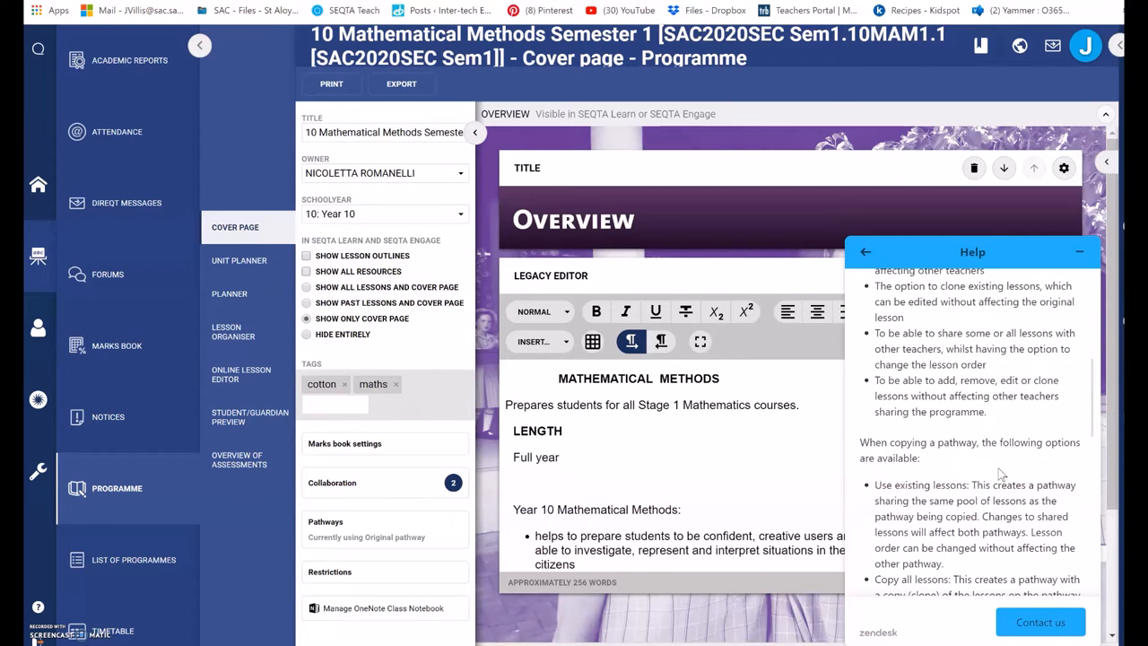
pyautogui.scroll(-3)
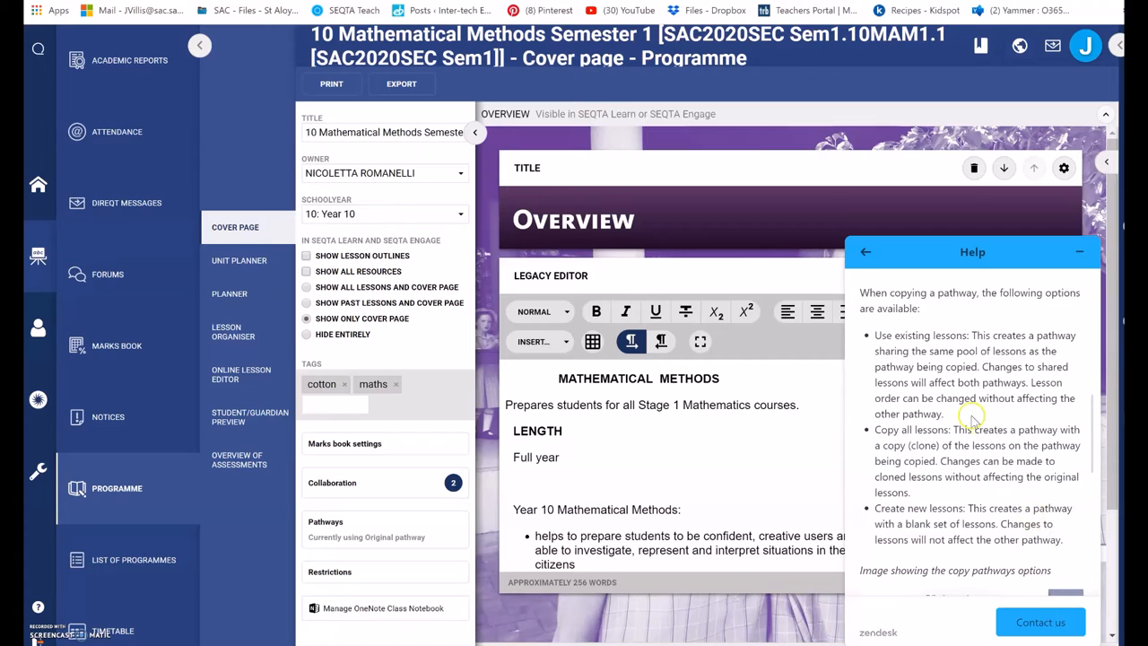
pyautogui.moveTo(919, 348)
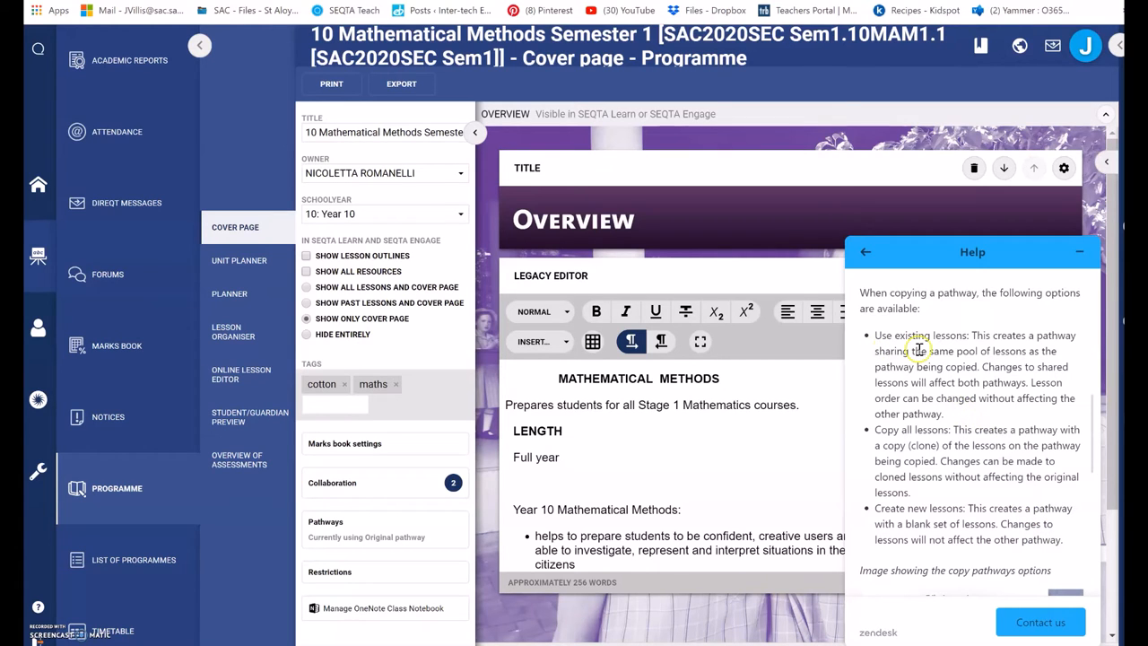
pyautogui.moveTo(965, 350)
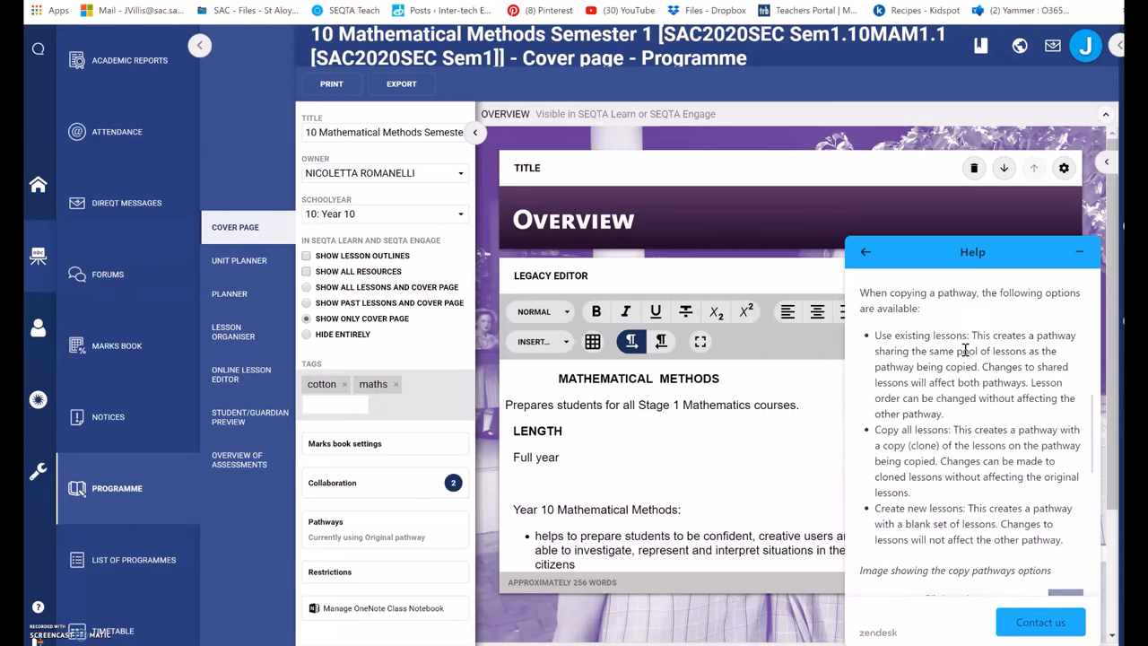
pyautogui.moveTo(1085, 352)
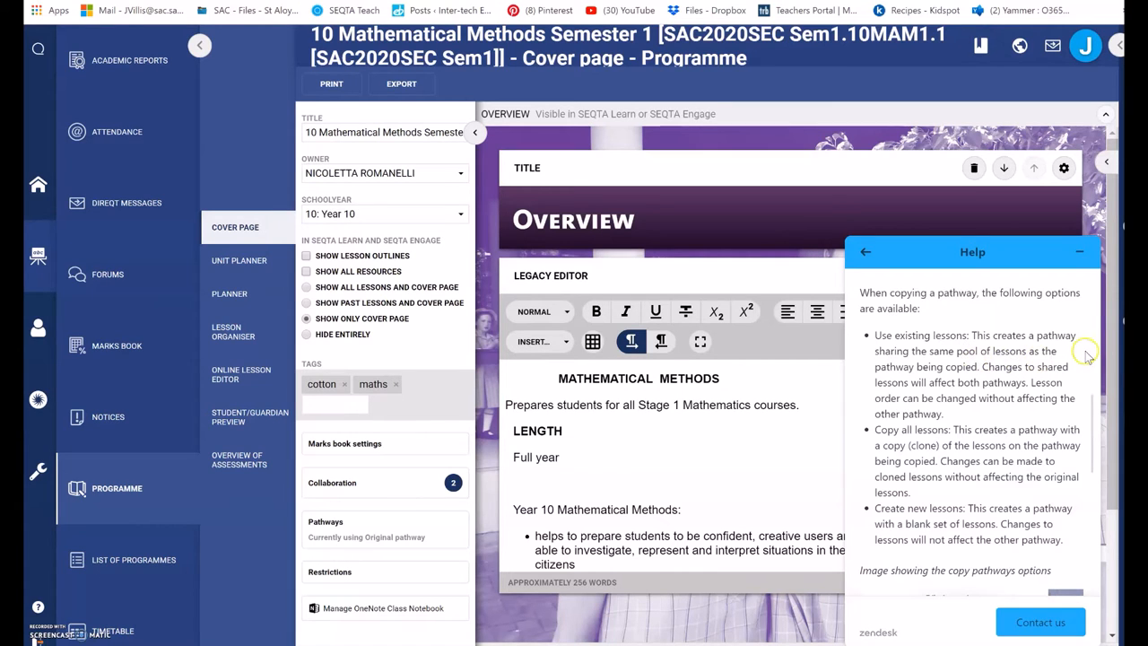
pyautogui.moveTo(1086, 351)
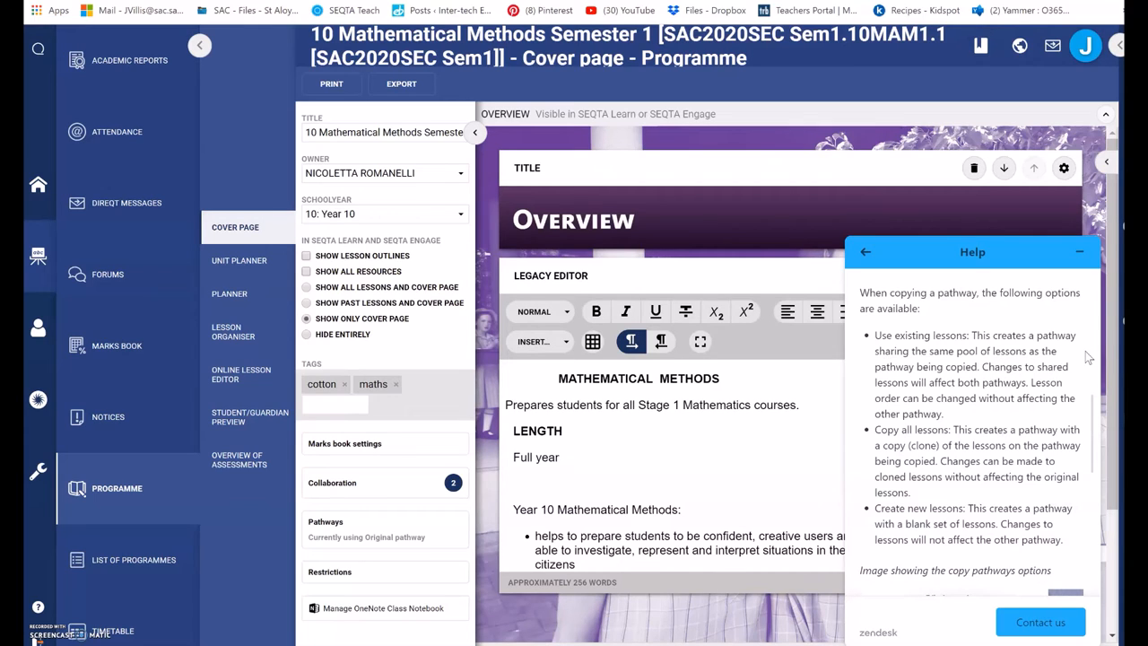
pyautogui.moveTo(1054, 467)
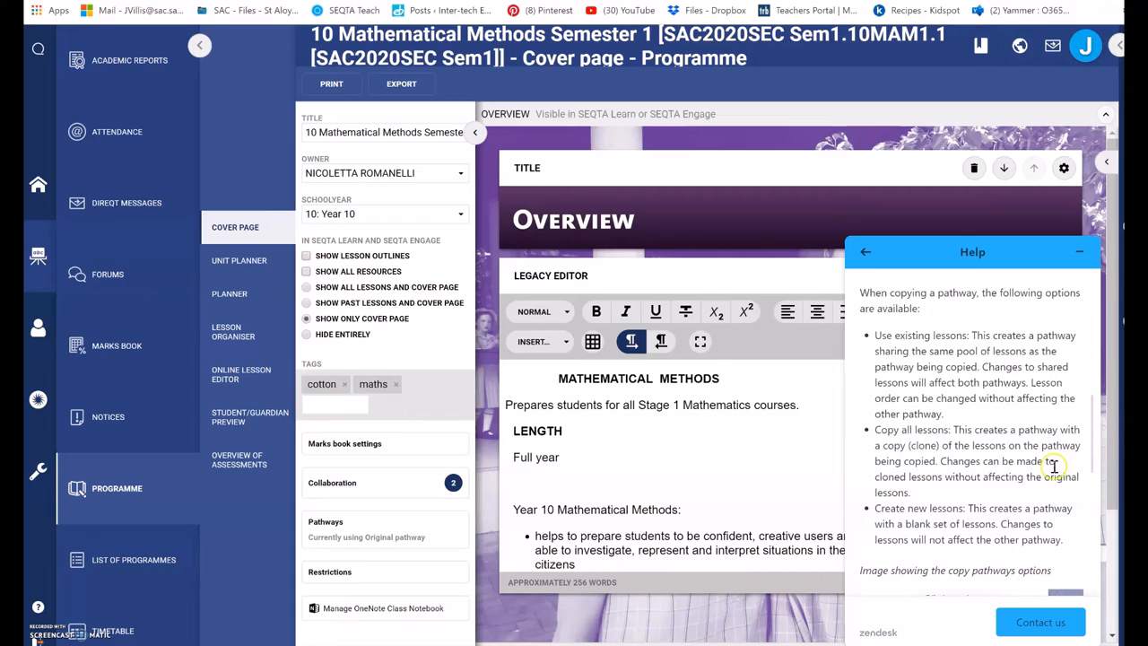
pyautogui.moveTo(955, 485)
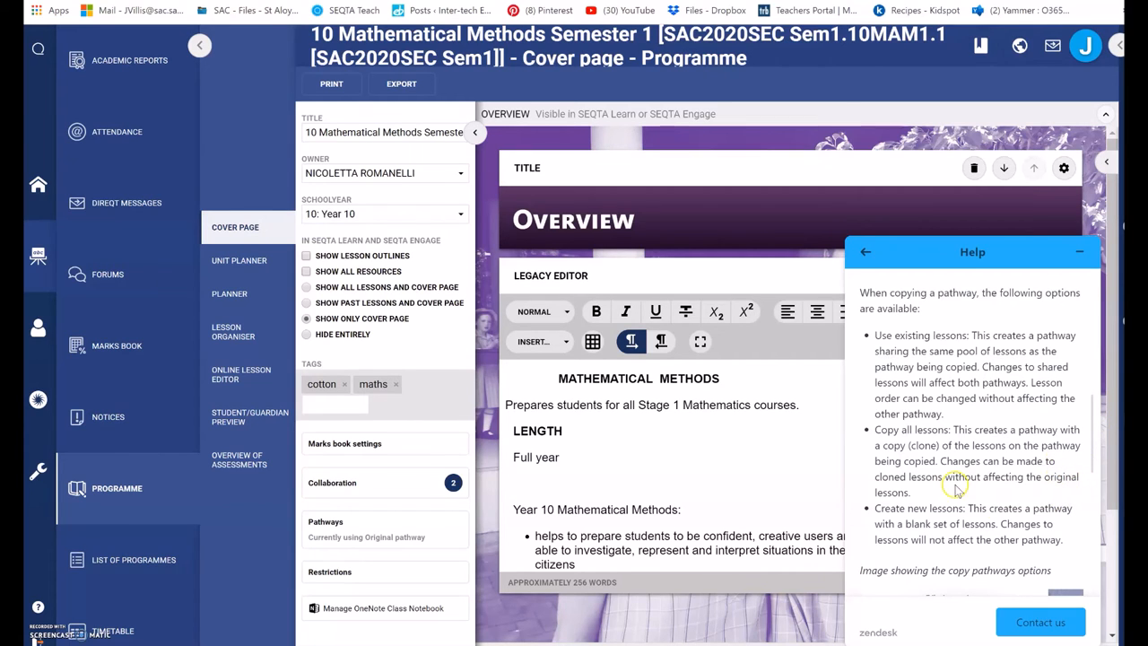
pyautogui.moveTo(972, 445)
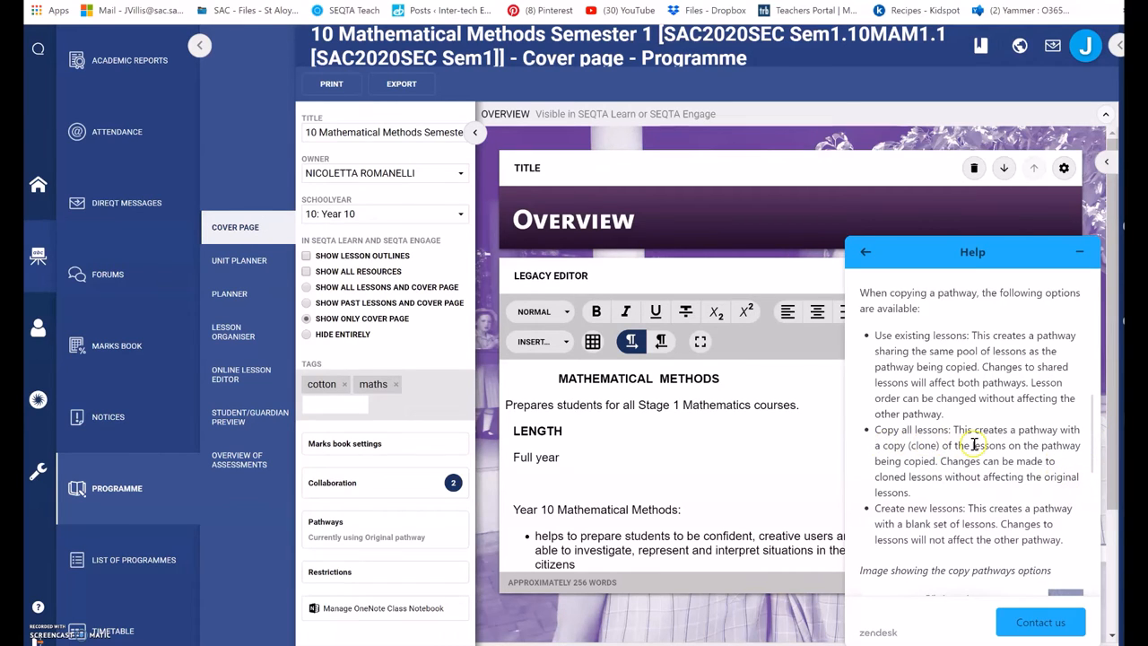
pyautogui.moveTo(1091, 448)
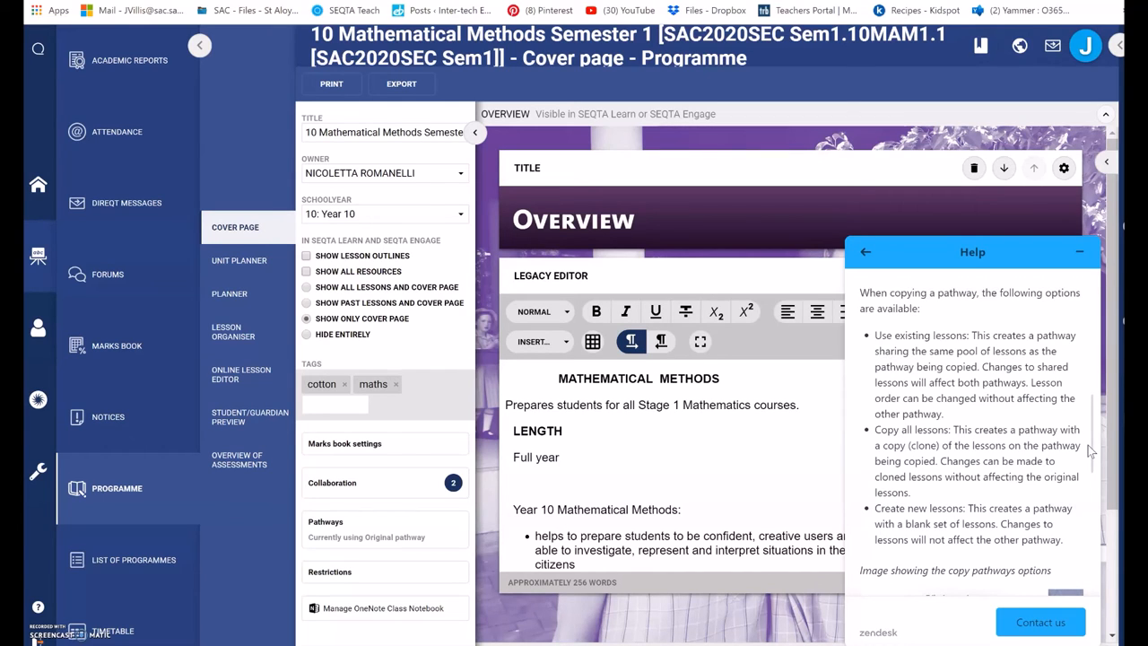
pyautogui.moveTo(1063, 452)
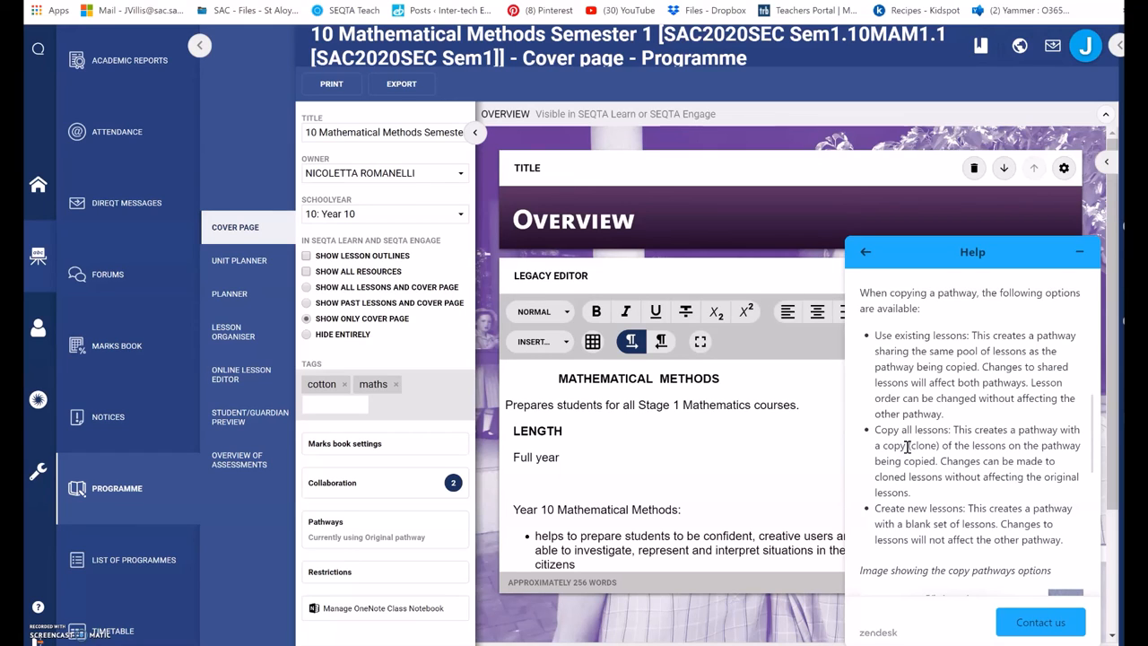
pyautogui.moveTo(933, 423)
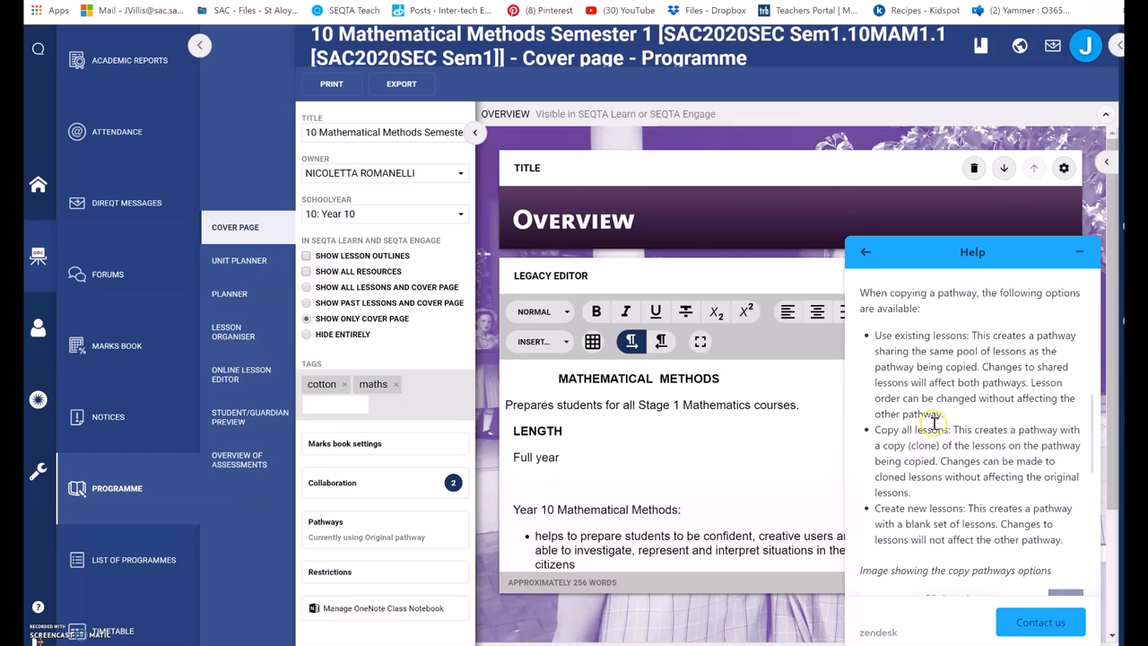